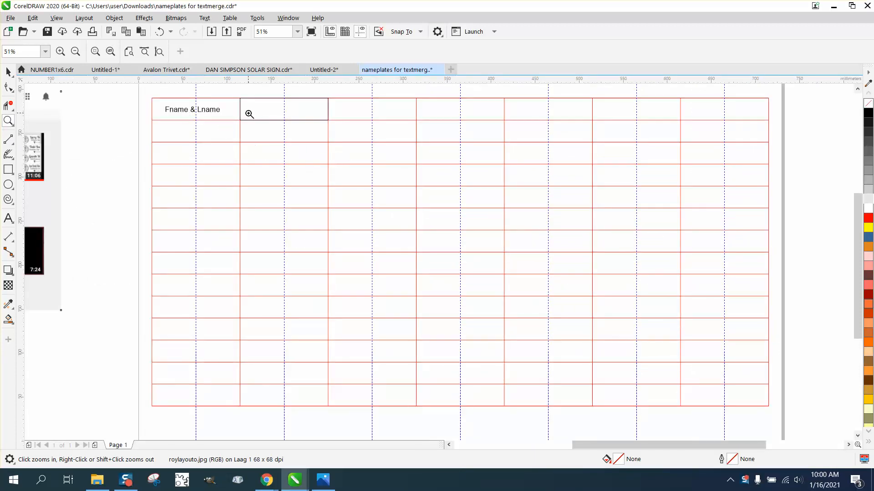
mouse_move(488, 150)
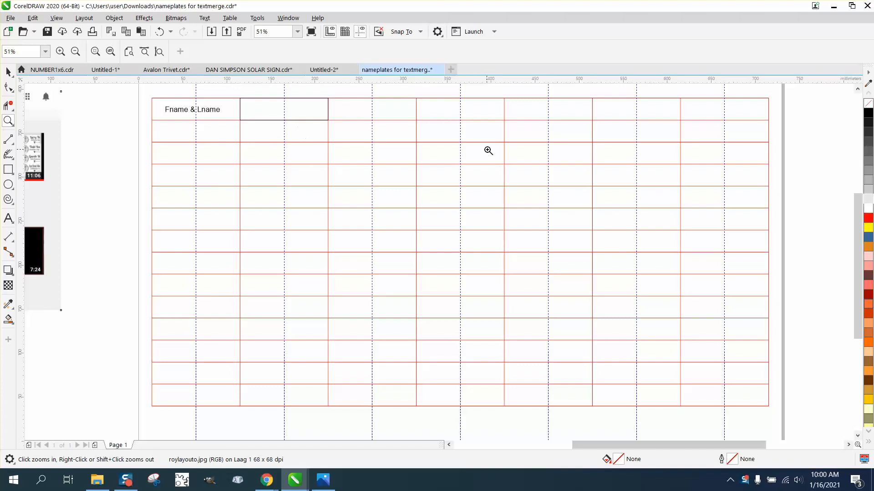
- Zoom in on the YouTube channel screenshot placed left of the name-tag grid page
click(76, 51)
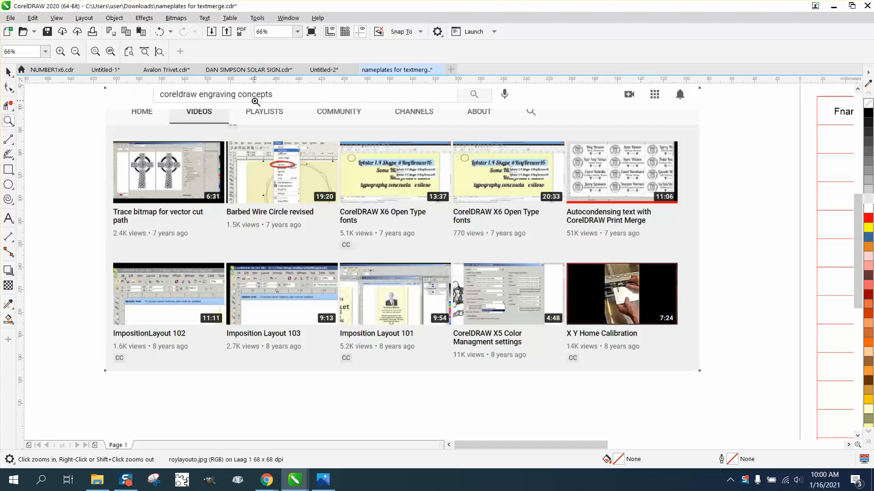
mouse_move(162, 329)
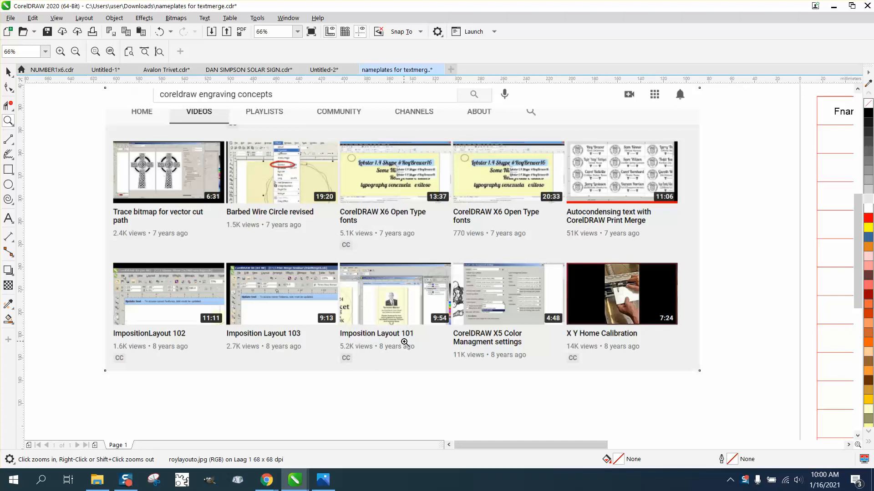
mouse_move(639, 227)
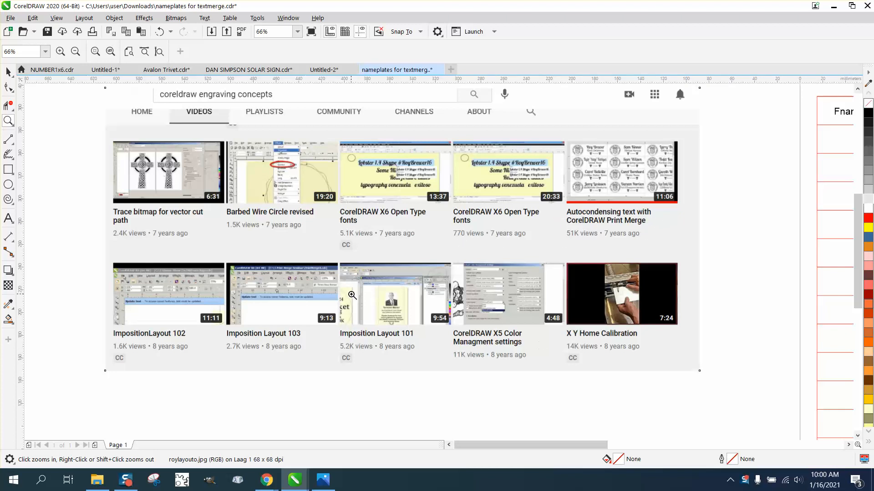
mouse_move(184, 267)
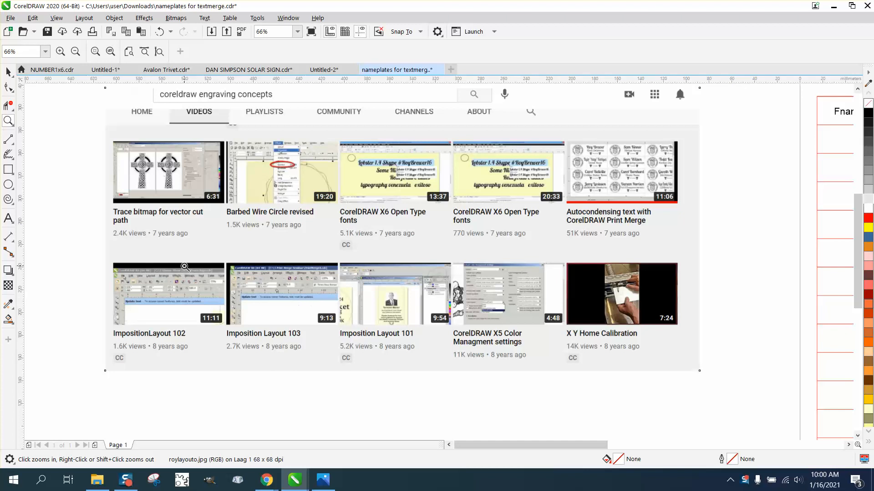
mouse_move(69, 243)
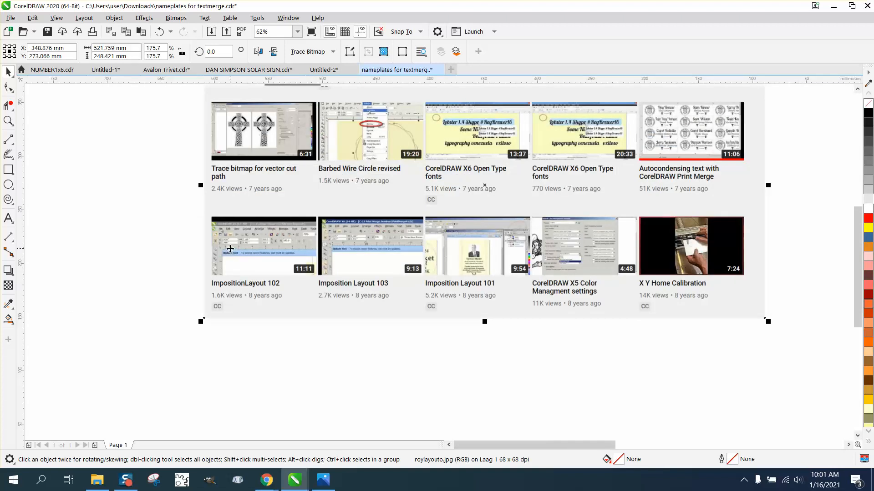
mouse_move(324, 279)
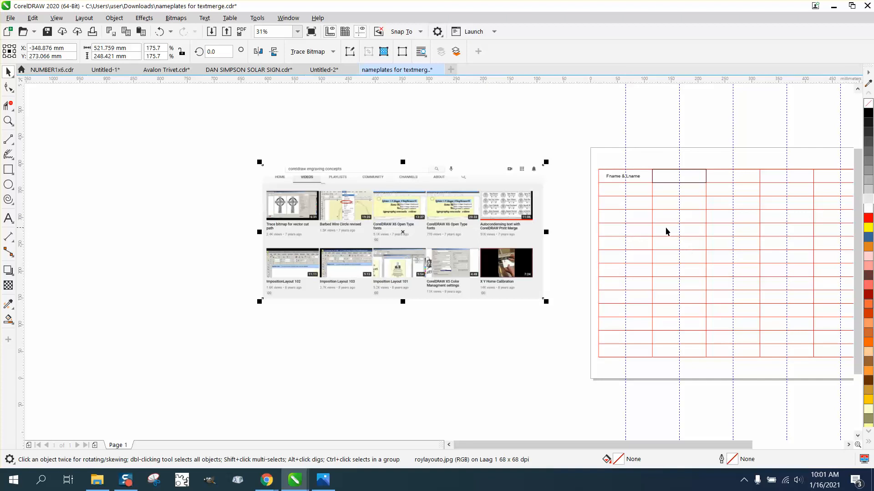
mouse_move(457, 241)
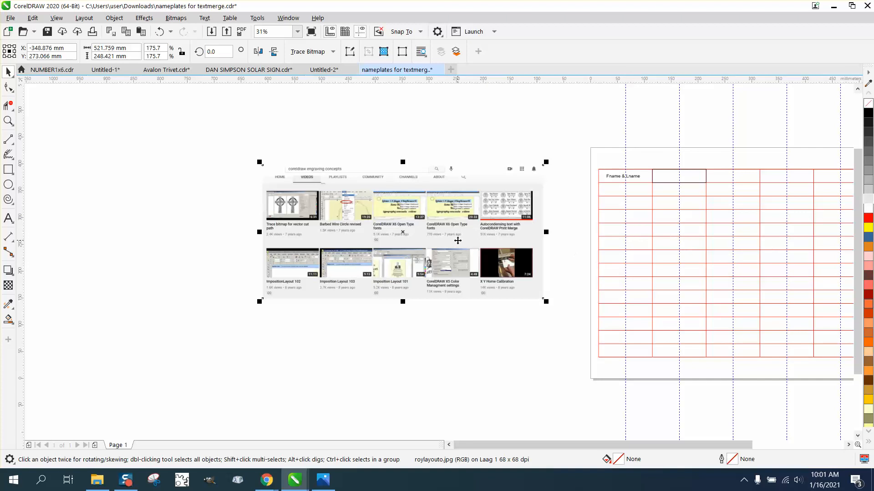
mouse_move(499, 223)
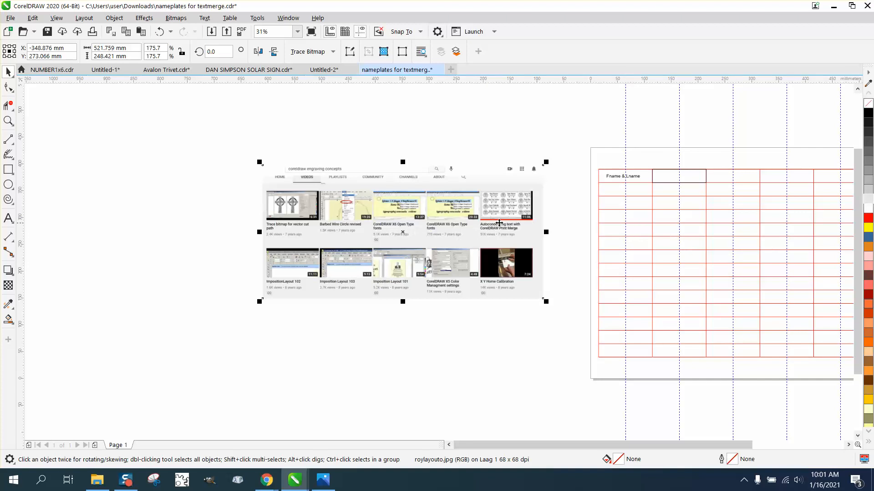
mouse_move(560, 251)
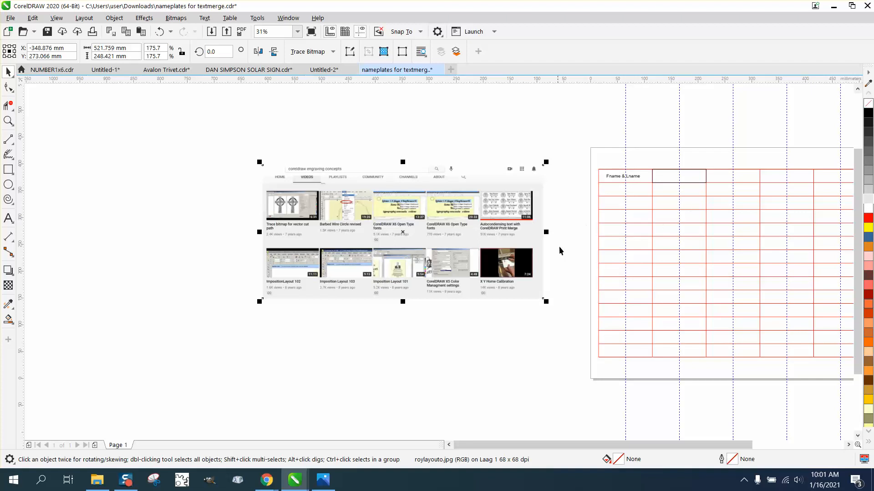
mouse_move(634, 179)
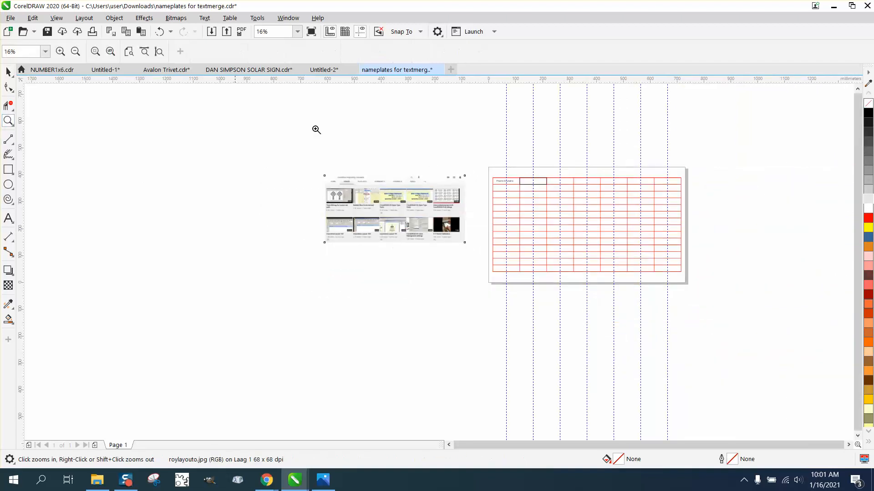
click(316, 130)
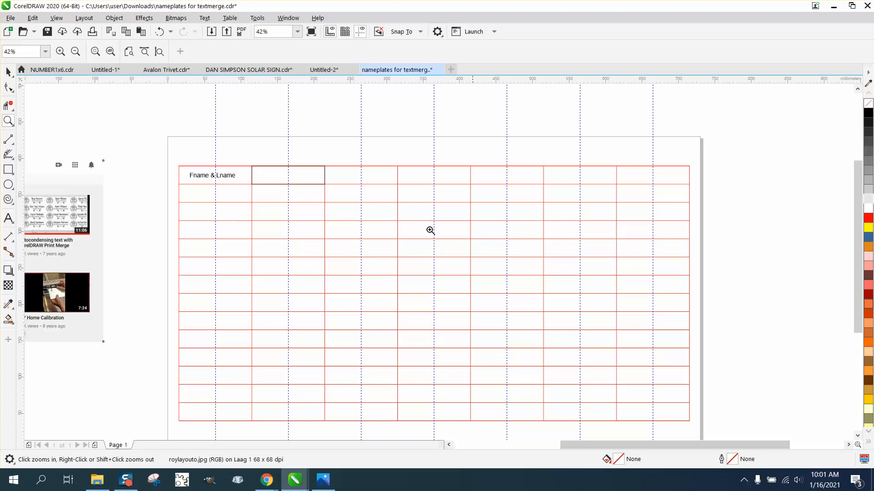
mouse_move(273, 221)
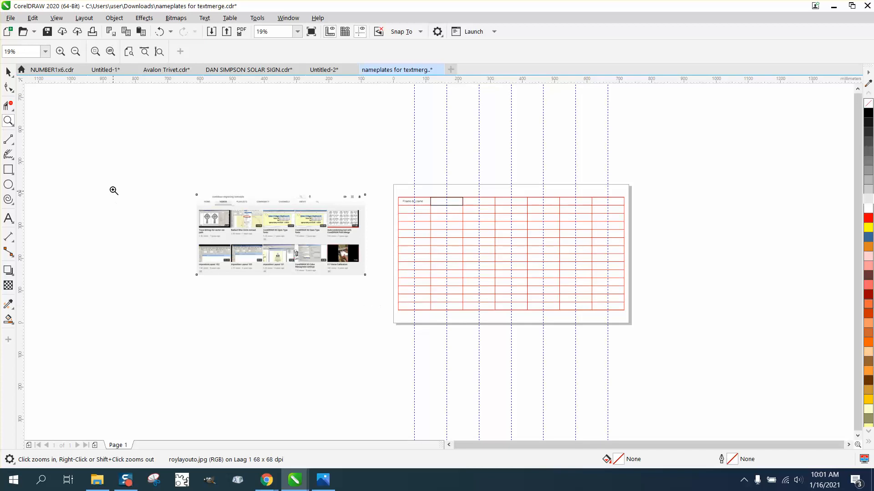
mouse_move(208, 192)
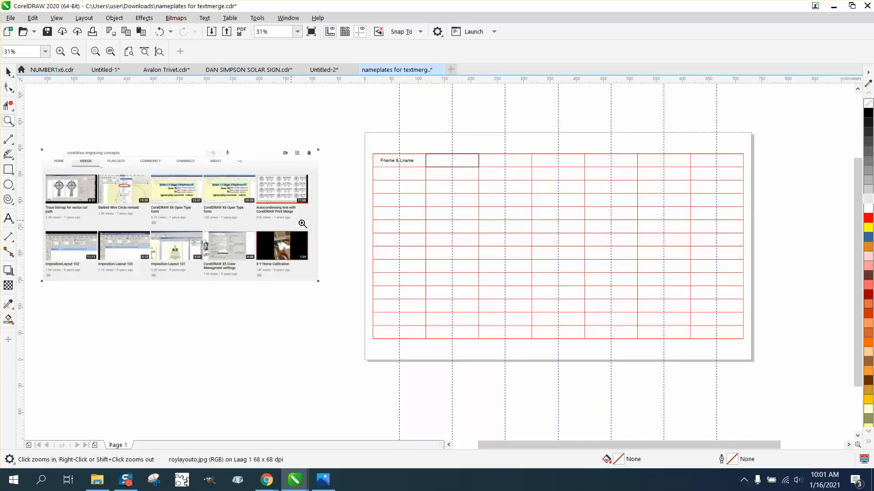
mouse_move(435, 197)
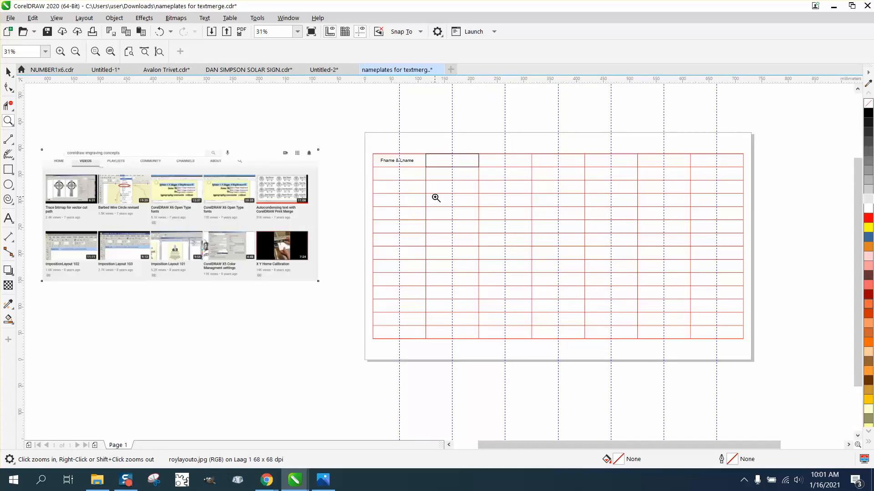
mouse_move(82, 264)
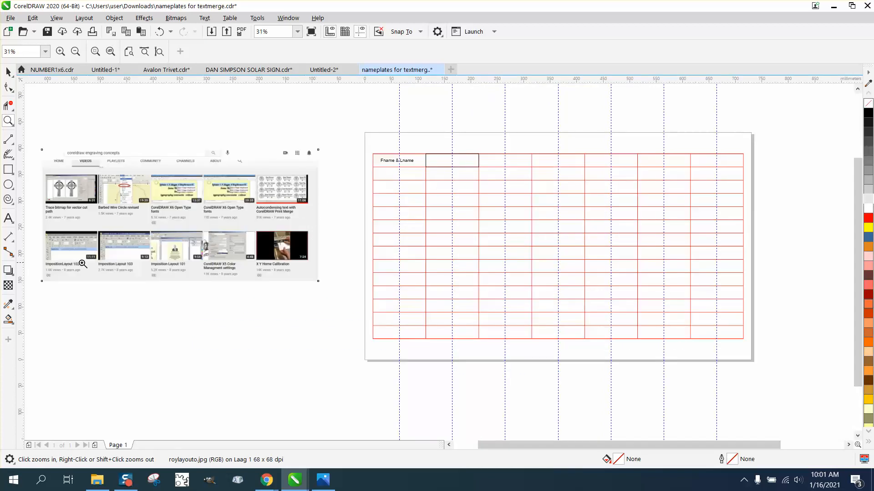